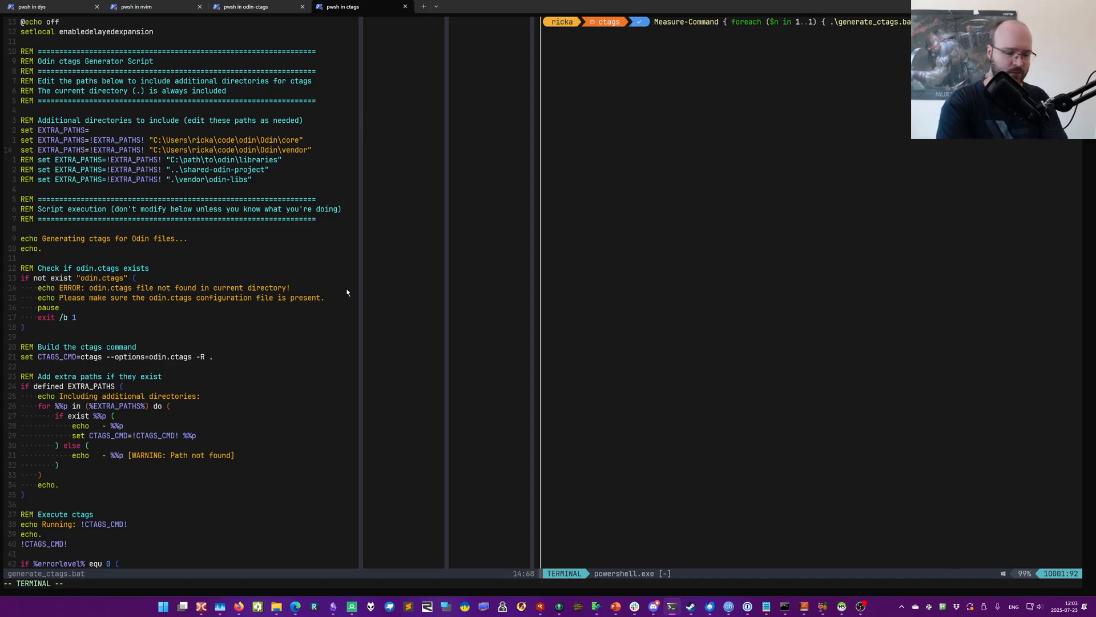
# Yank lines 13-14 of generate_ctags.bat, the Odin core and vendor path lines.
pyautogui.press('V')
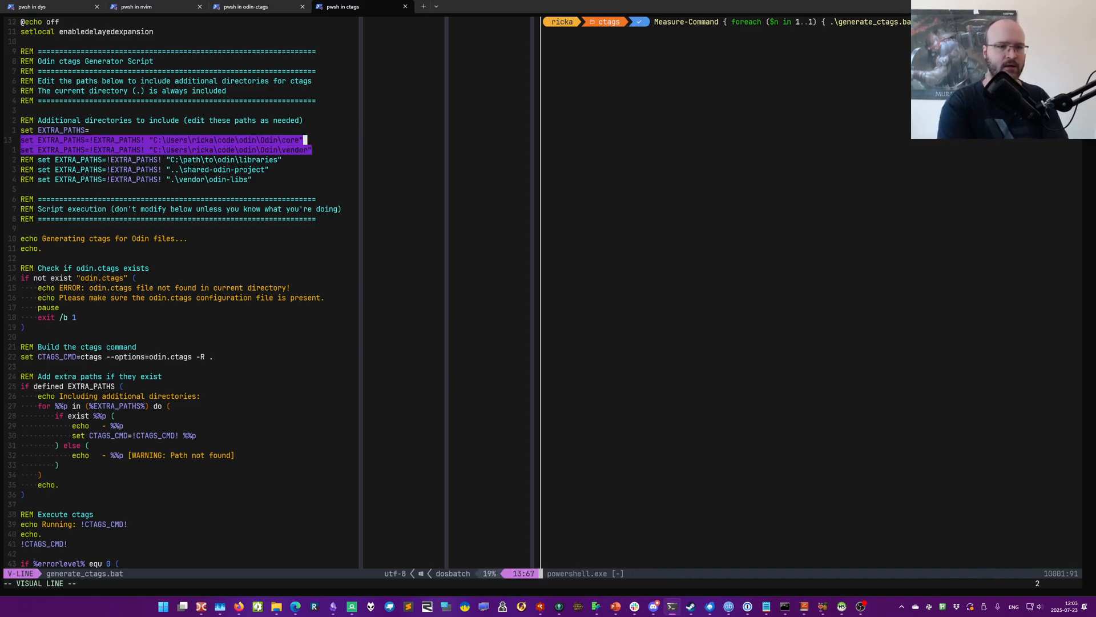
pyautogui.press('Escape')
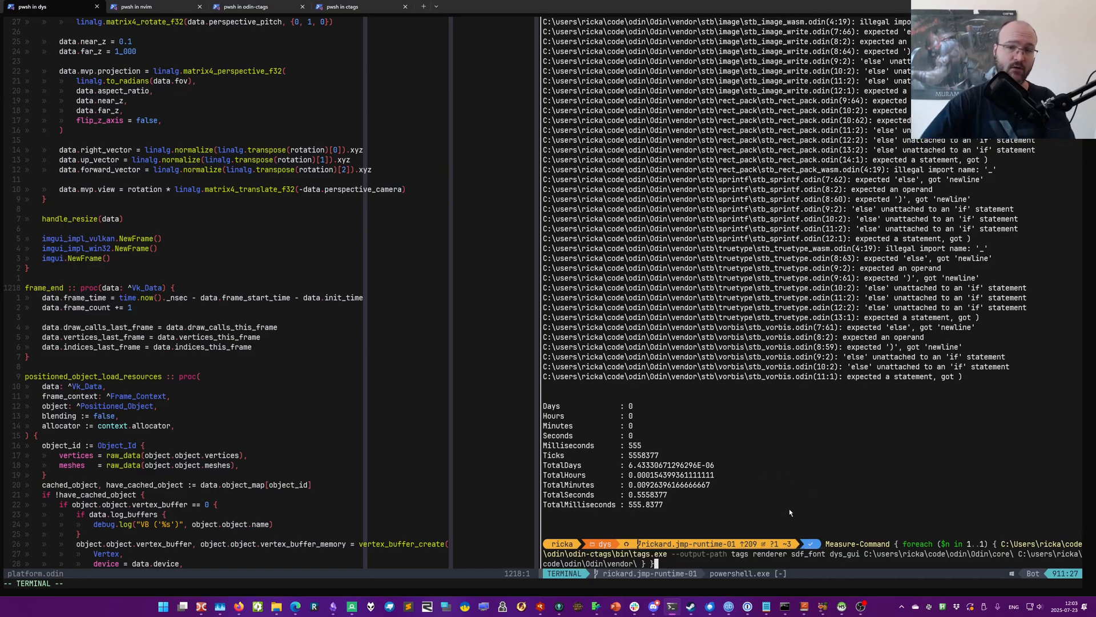
pyautogui.moveTo(788, 514)
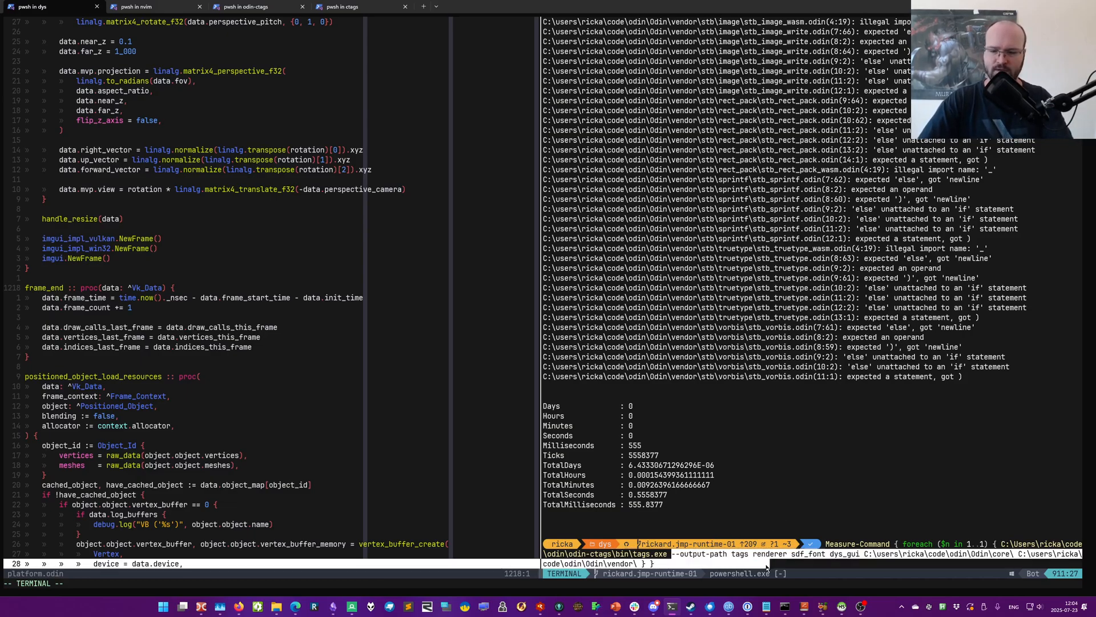
# Add the Odin core and vendor paths to the Measure-Command tags.exe command and rerun it.
pyautogui.doubleClick(740, 553)
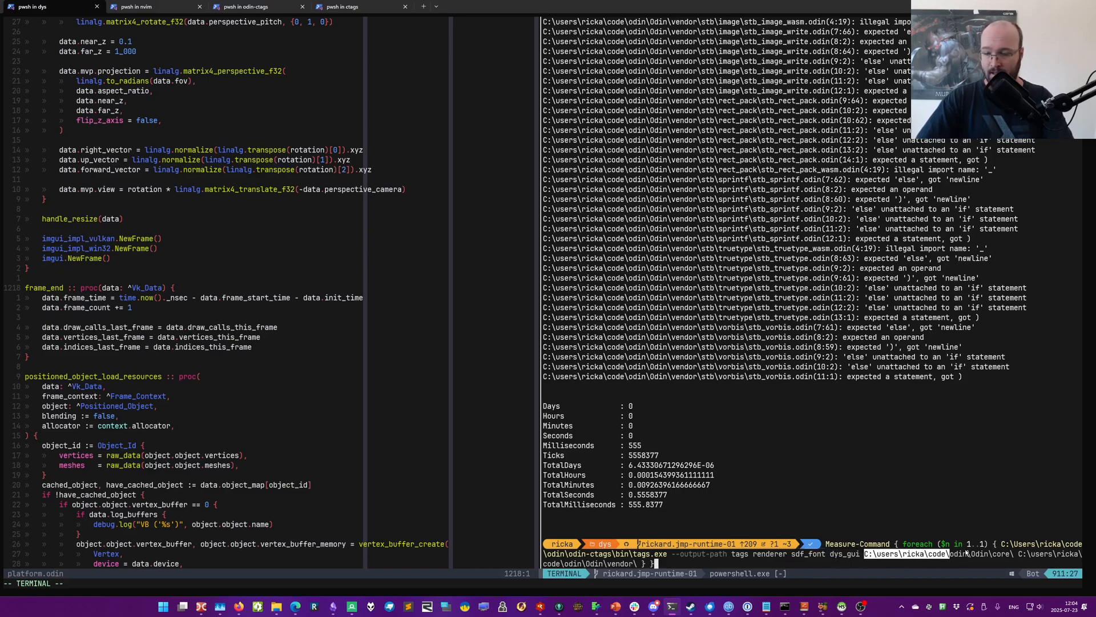
pyautogui.moveTo(815, 422)
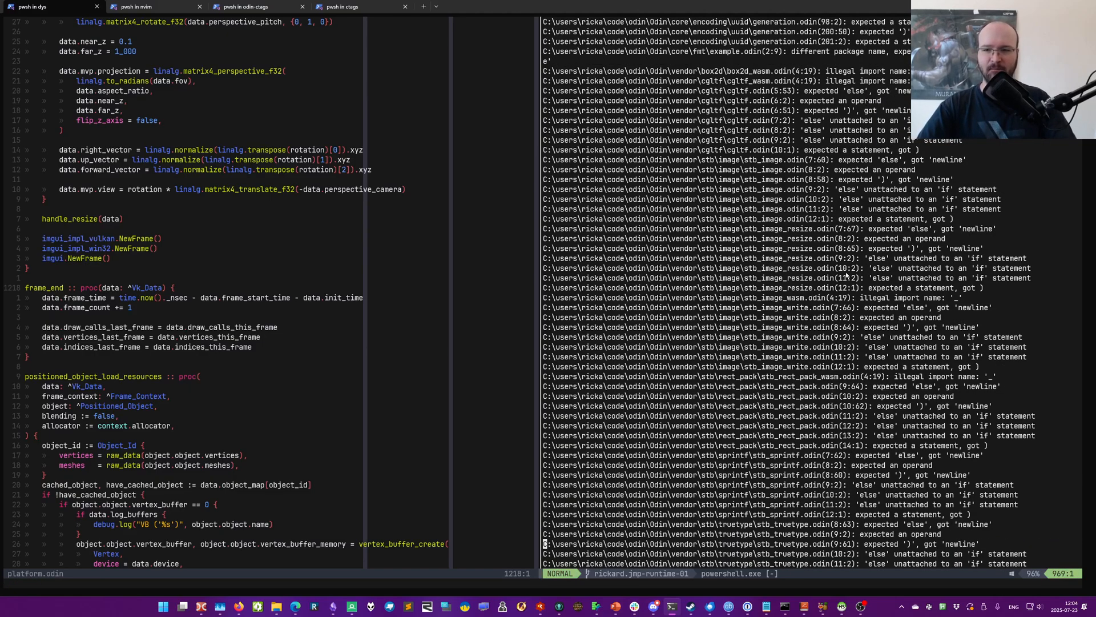
pyautogui.moveTo(735, 64)
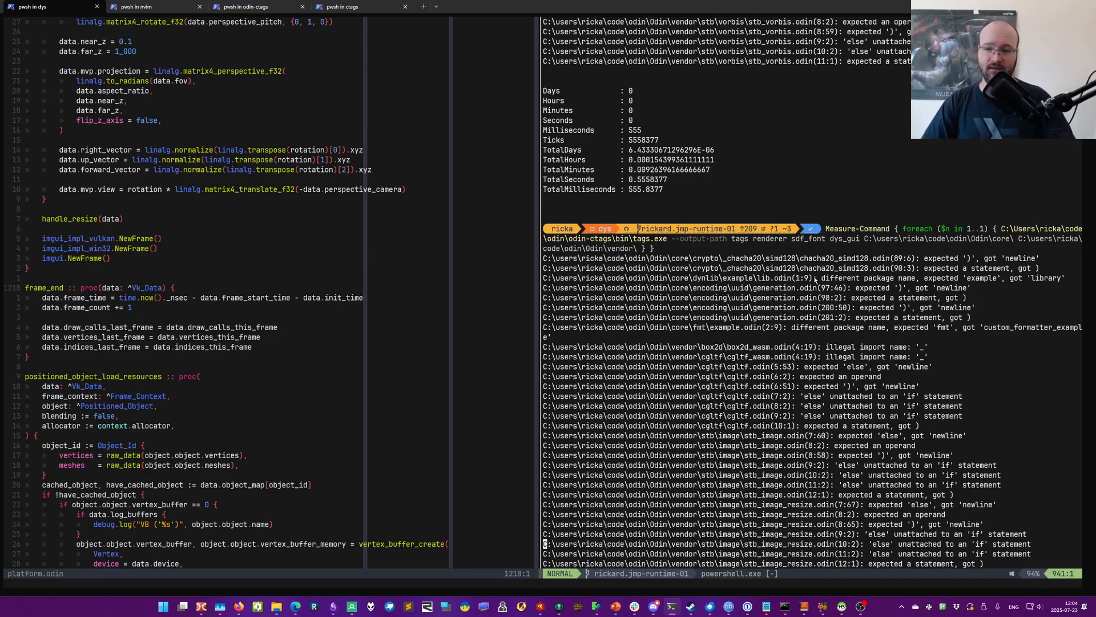
pyautogui.scroll(-3)
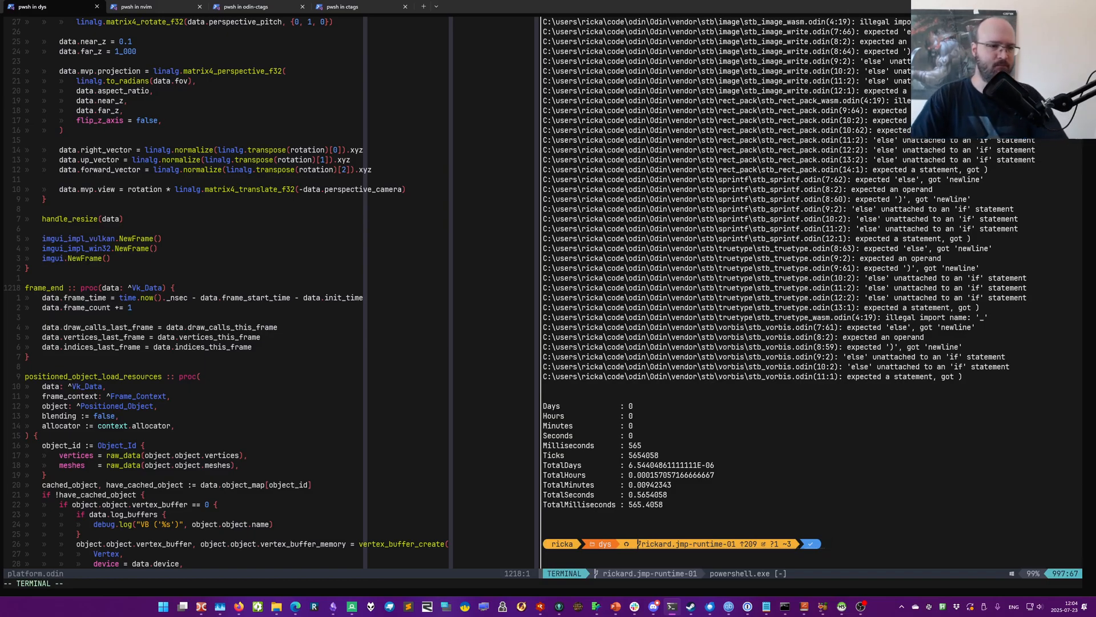
# Run :Lsp from platform.odin, getting an invalid server name error for GitHub Copilot.
pyautogui.press('Escape')
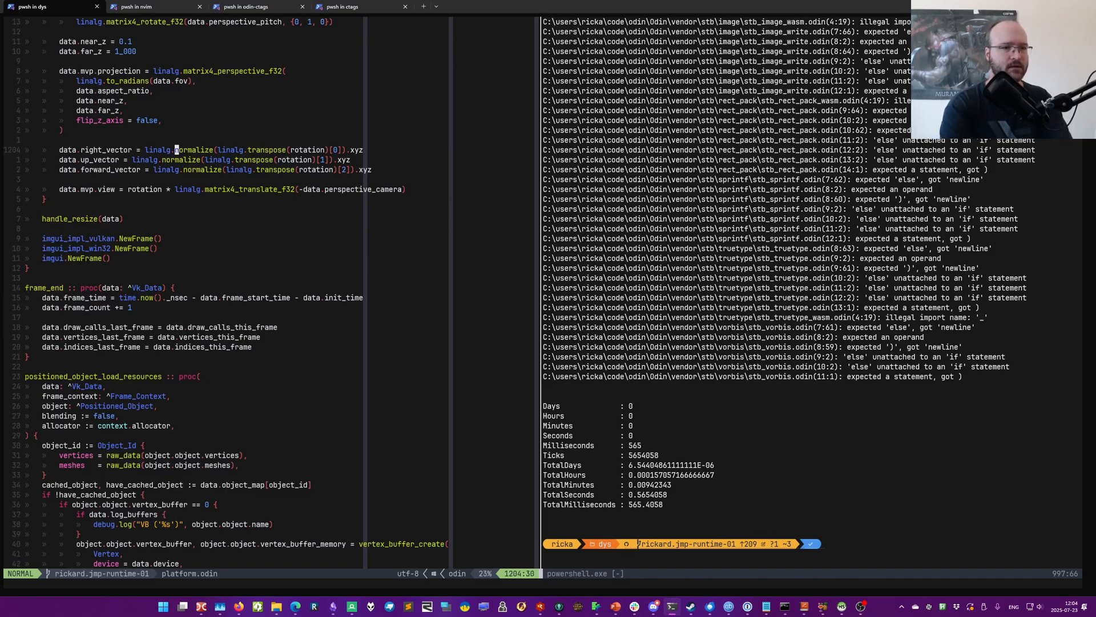
pyautogui.write(':Lsp')
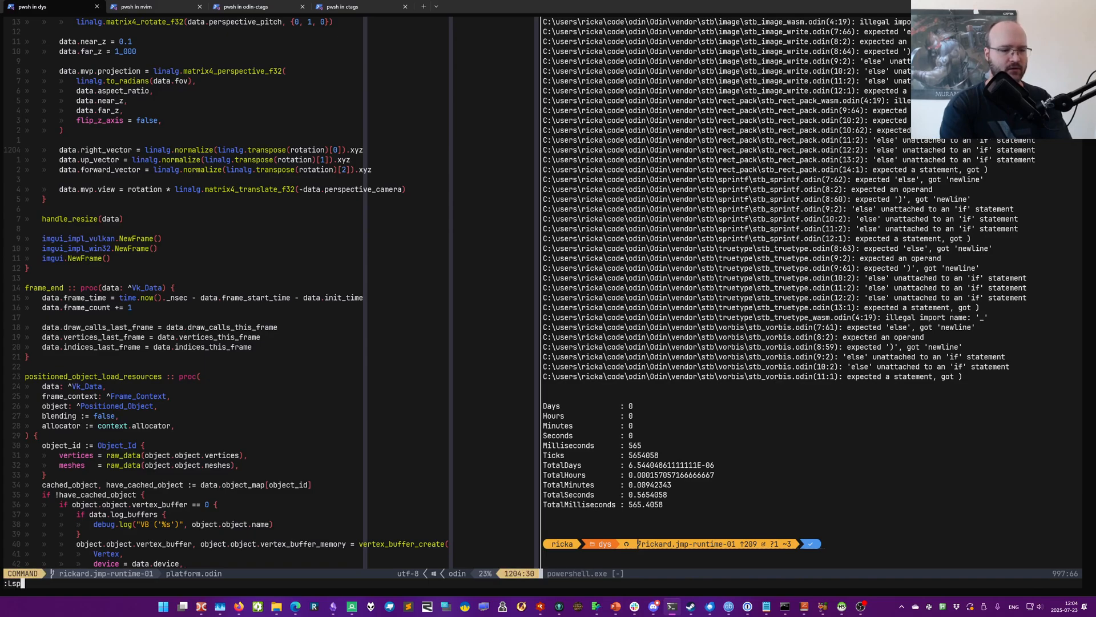
pyautogui.press('Return')
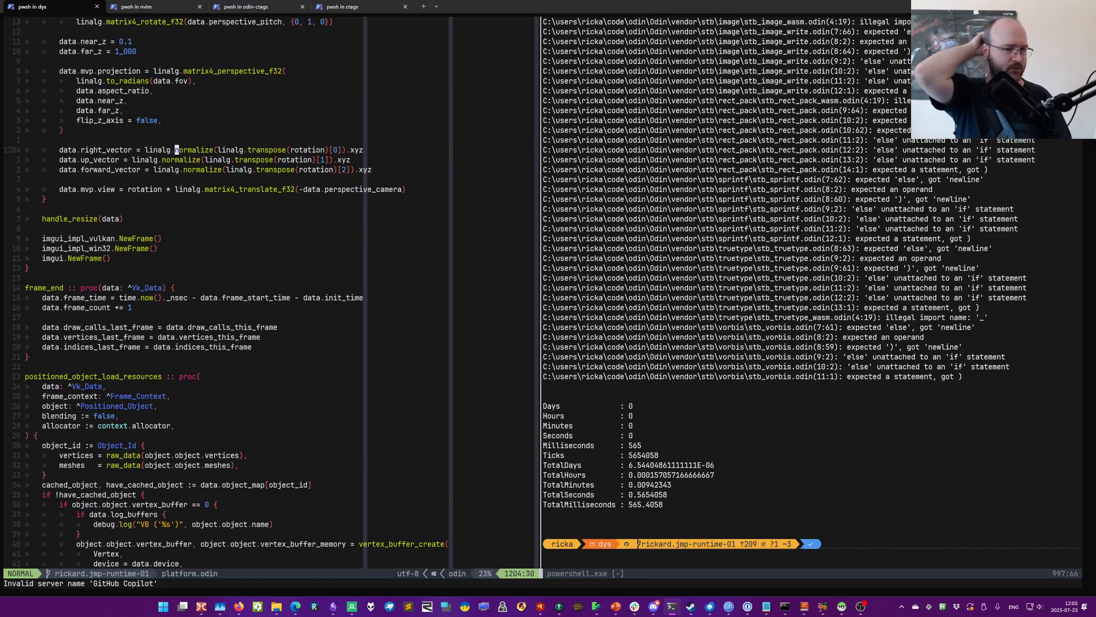
# Run :ts normali and pick entry 2, the linalg general.odin definition.
pyautogui.press(':')
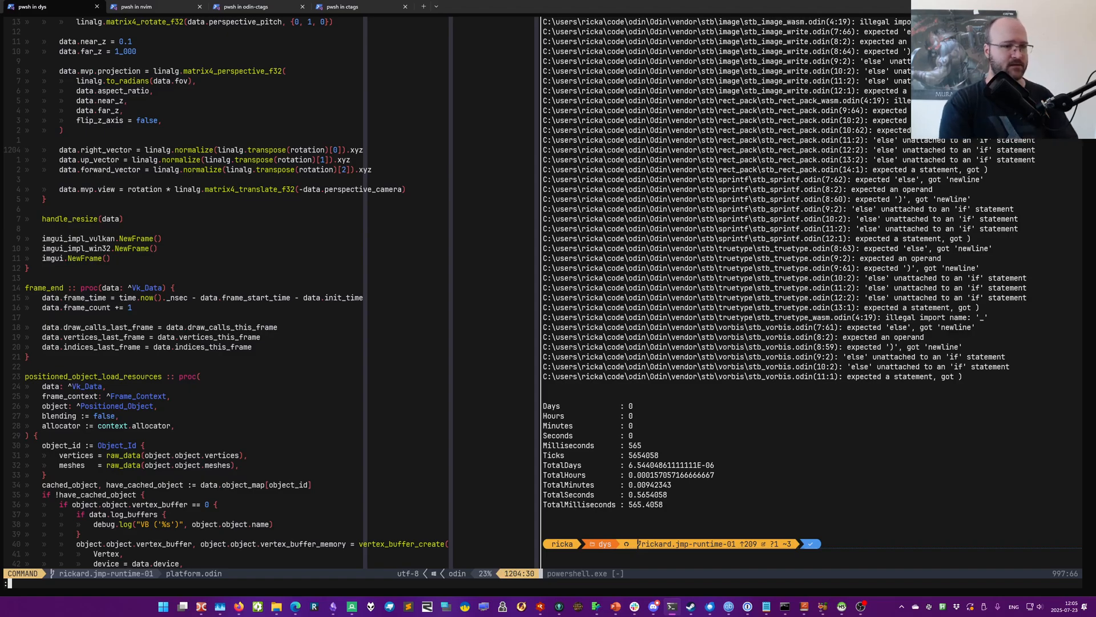
pyautogui.write(':ts')
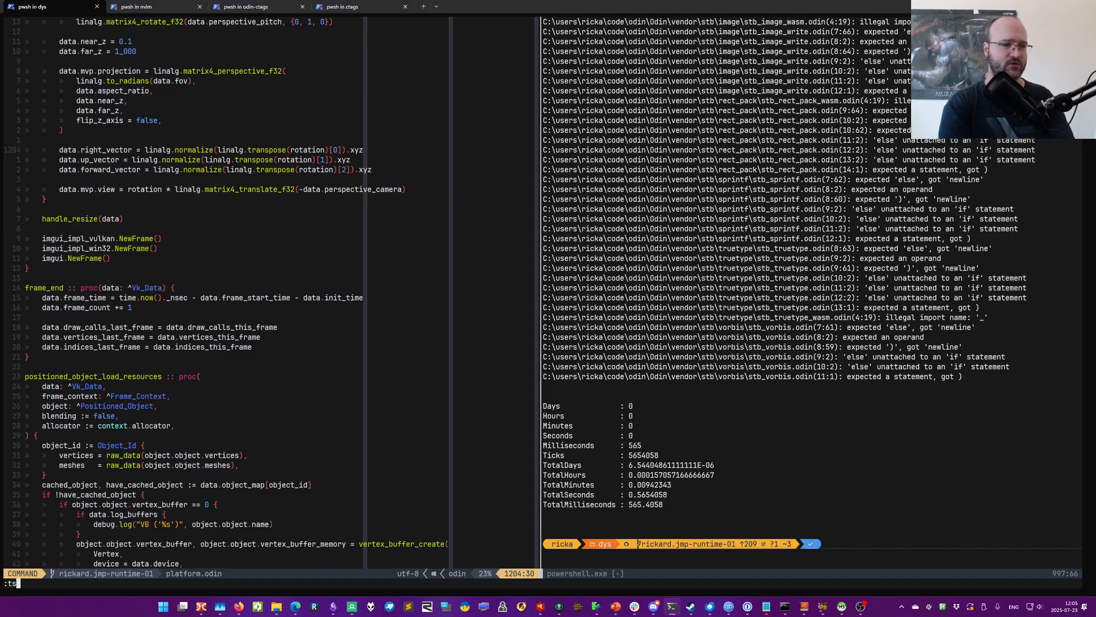
pyautogui.write('normali')
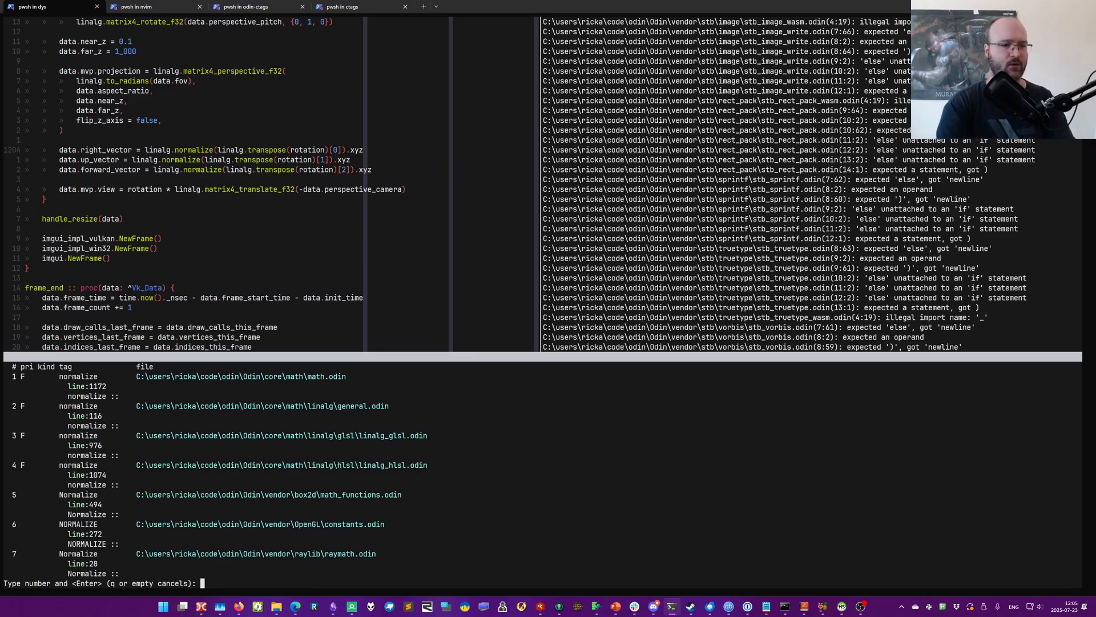
pyautogui.write('2')
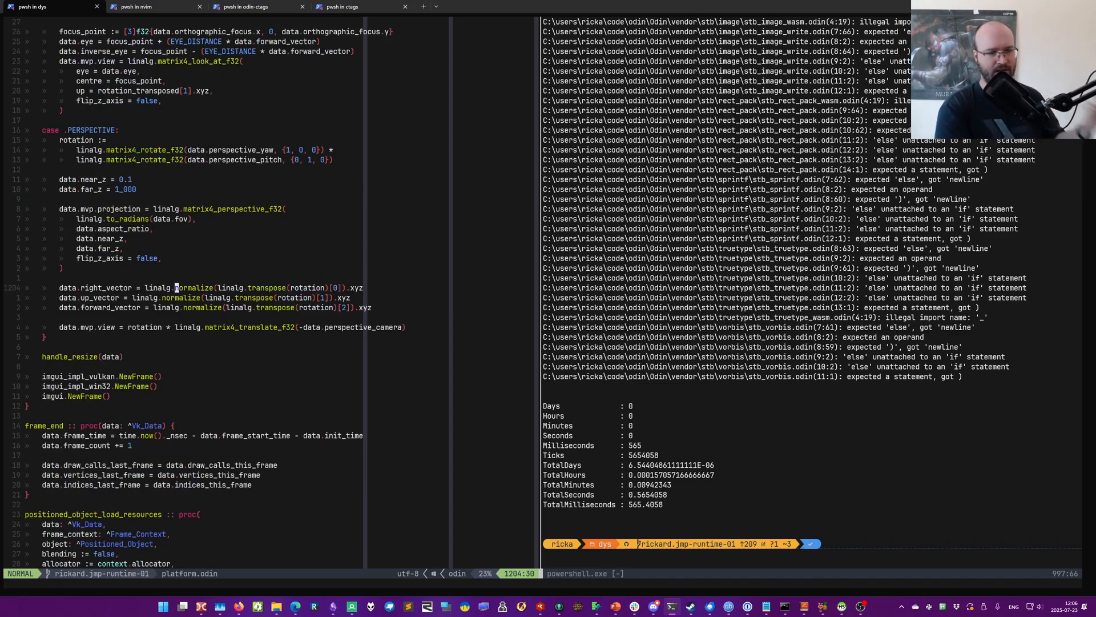
pyautogui.press('Up')
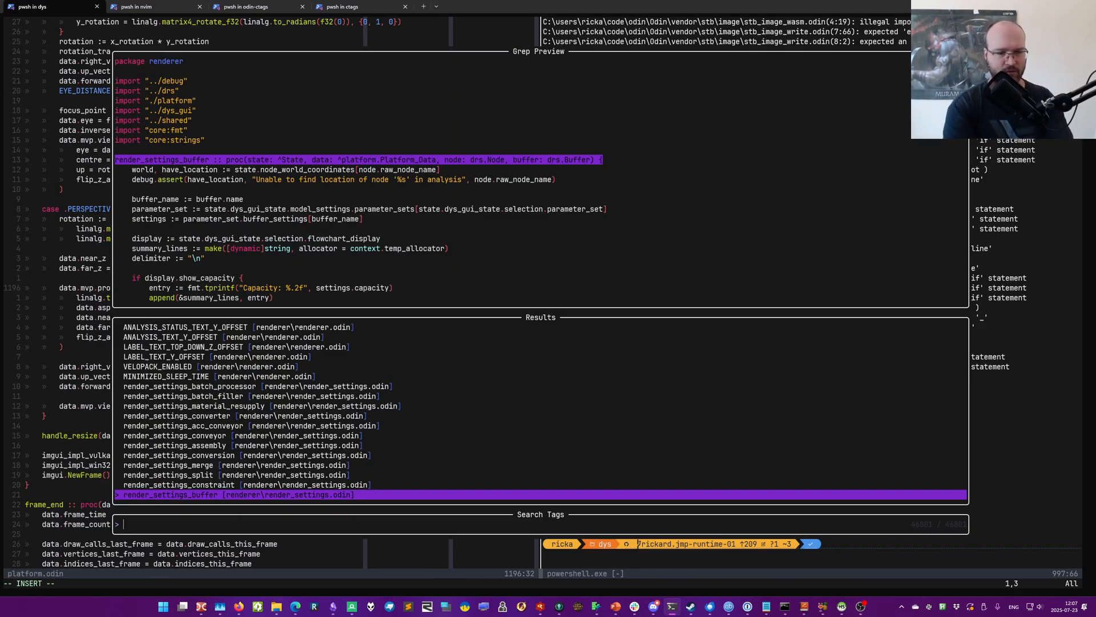
# Search tags for 'normalize', narrow with 'linalg', then clear the query.
pyautogui.write('normal')
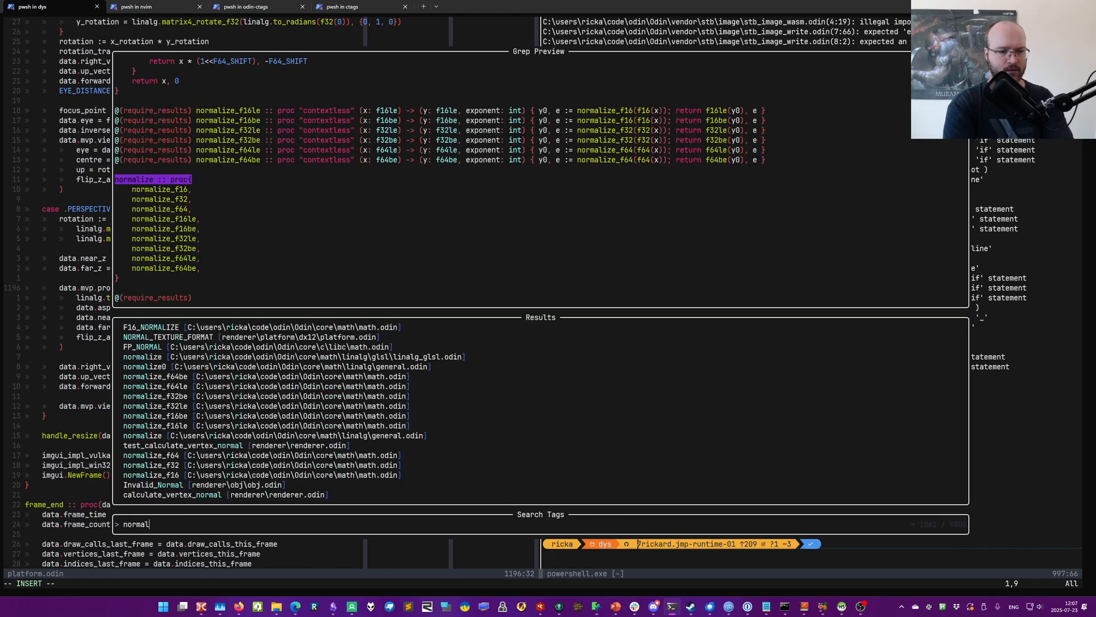
pyautogui.write('ize')
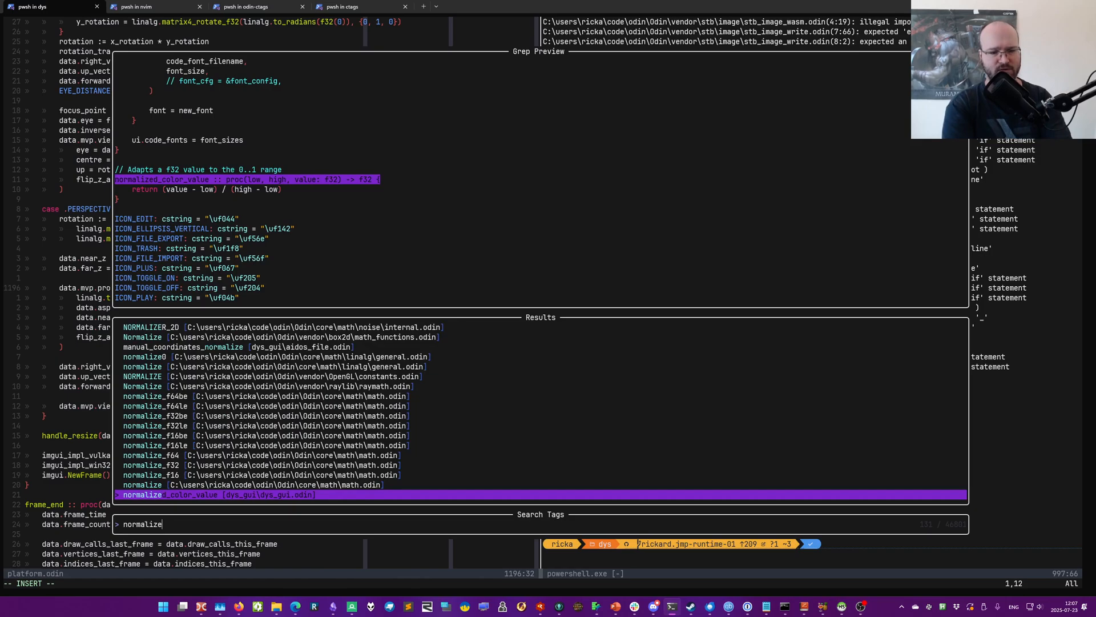
pyautogui.write('l')
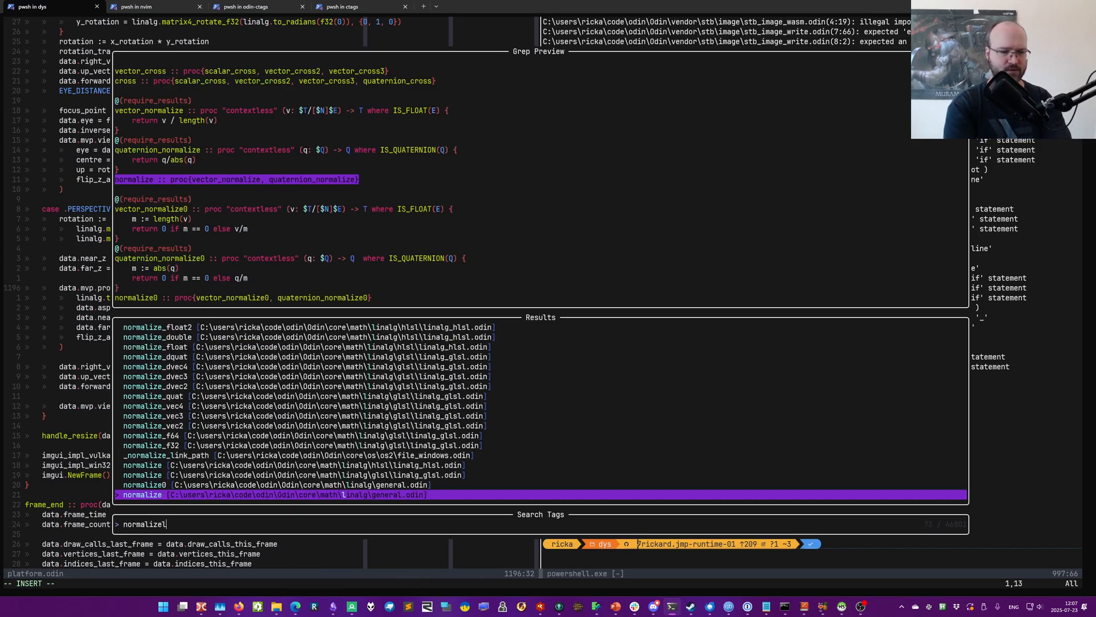
pyautogui.write('linalg')
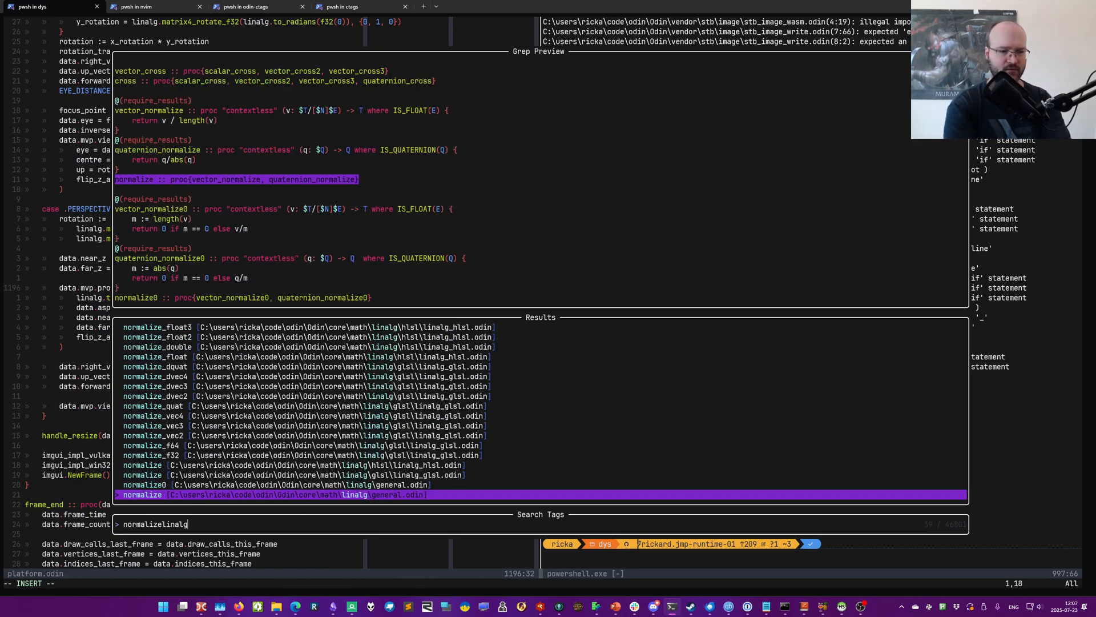
pyautogui.press('BackSpace')
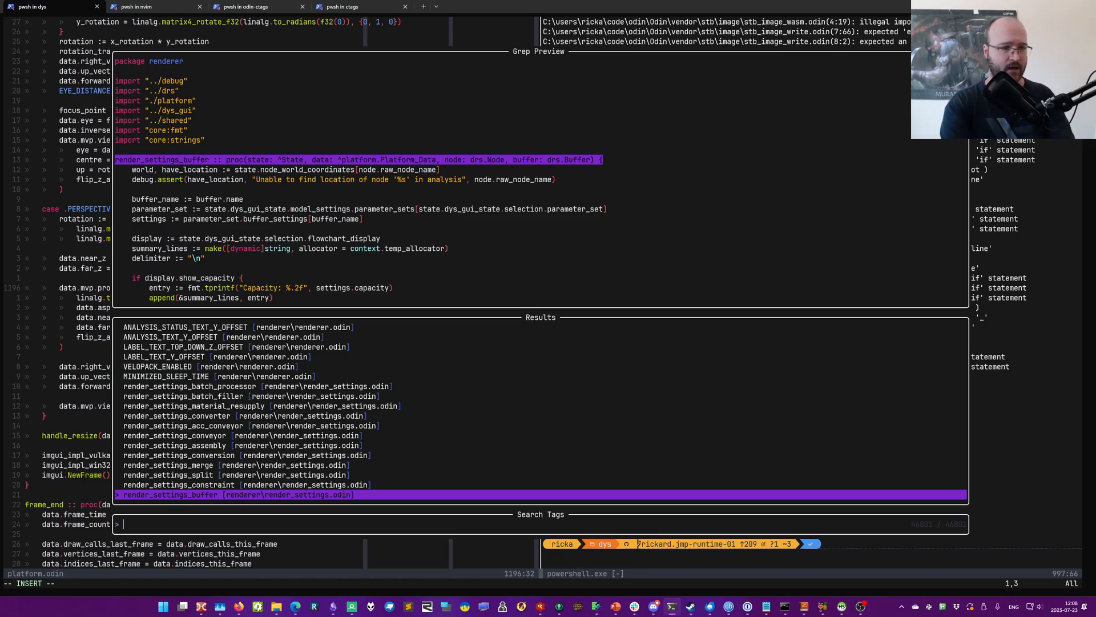
# Search the tag picker for 'Logger' definitions.
pyautogui.write('Logger')
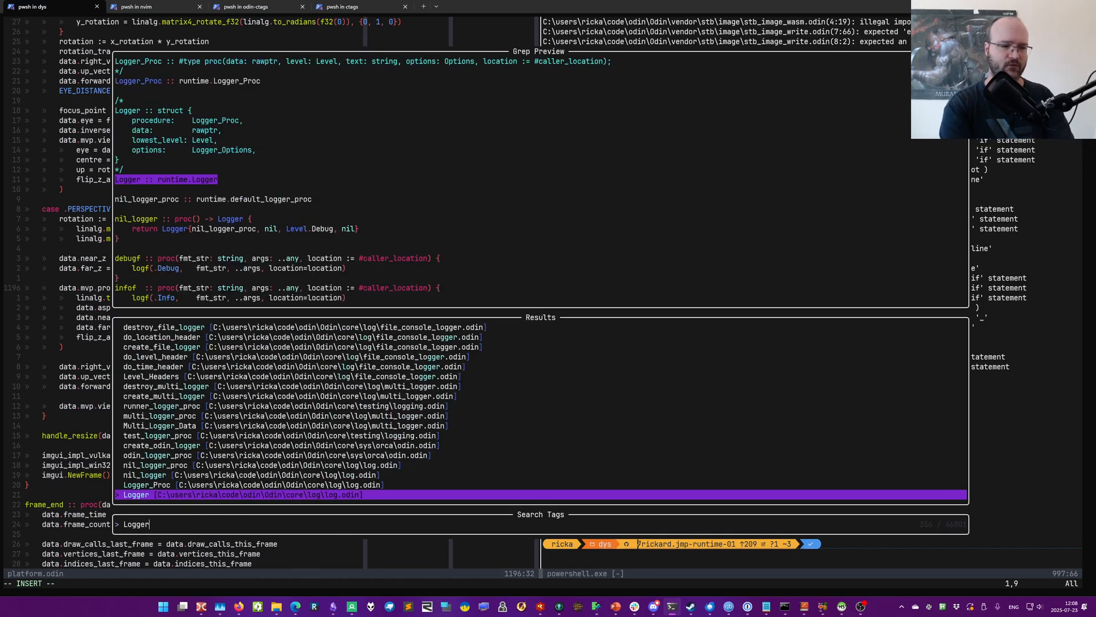
pyautogui.write('_')
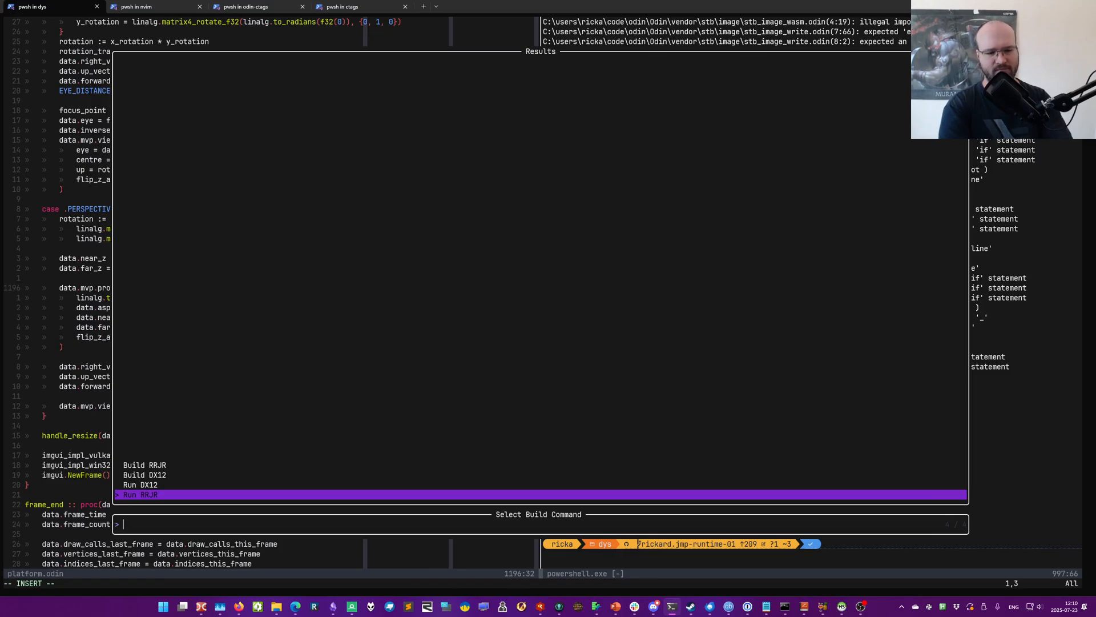
# Pick 'Build DX12' from the build command list and run it.
pyautogui.press('up')
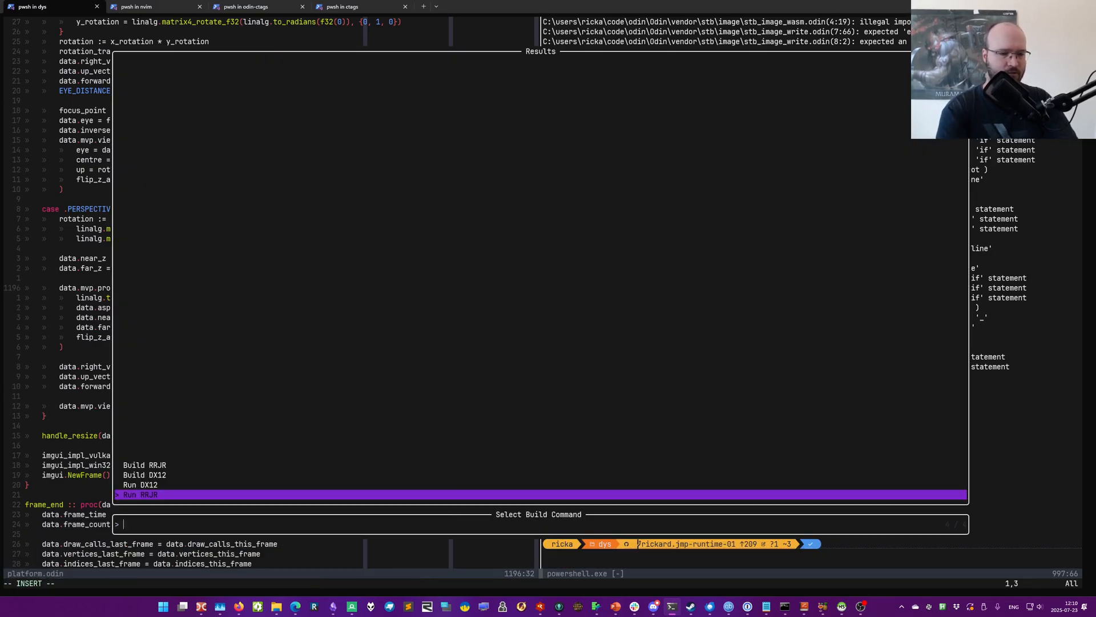
pyautogui.press('up')
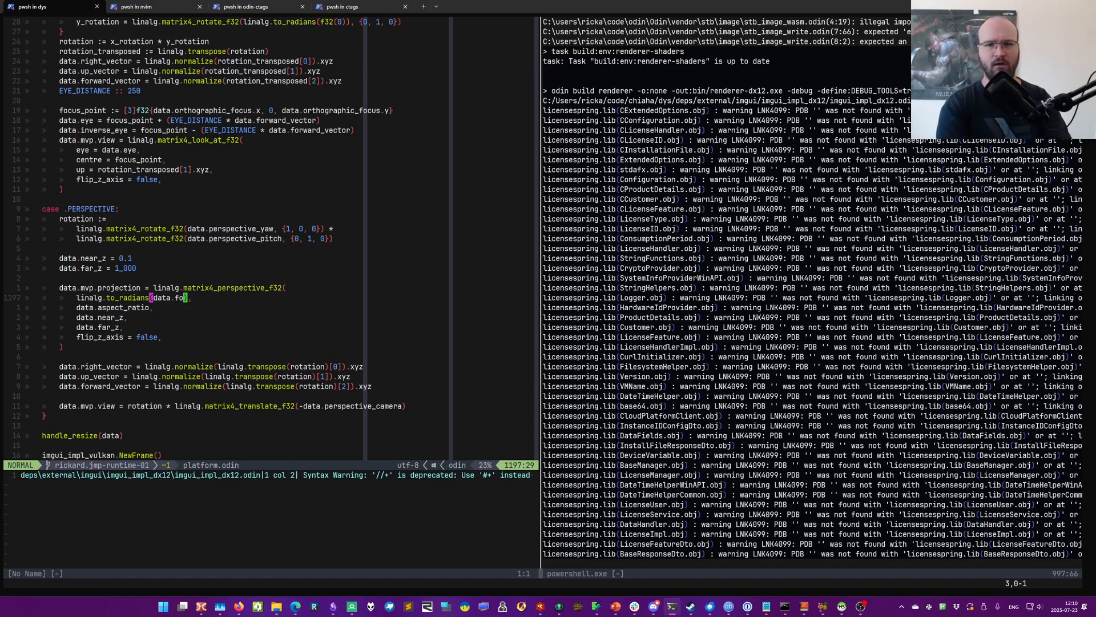
# Jump to the first quickfix error, platform.odin line 2590, missing field 'fenc'.
pyautogui.press('i')
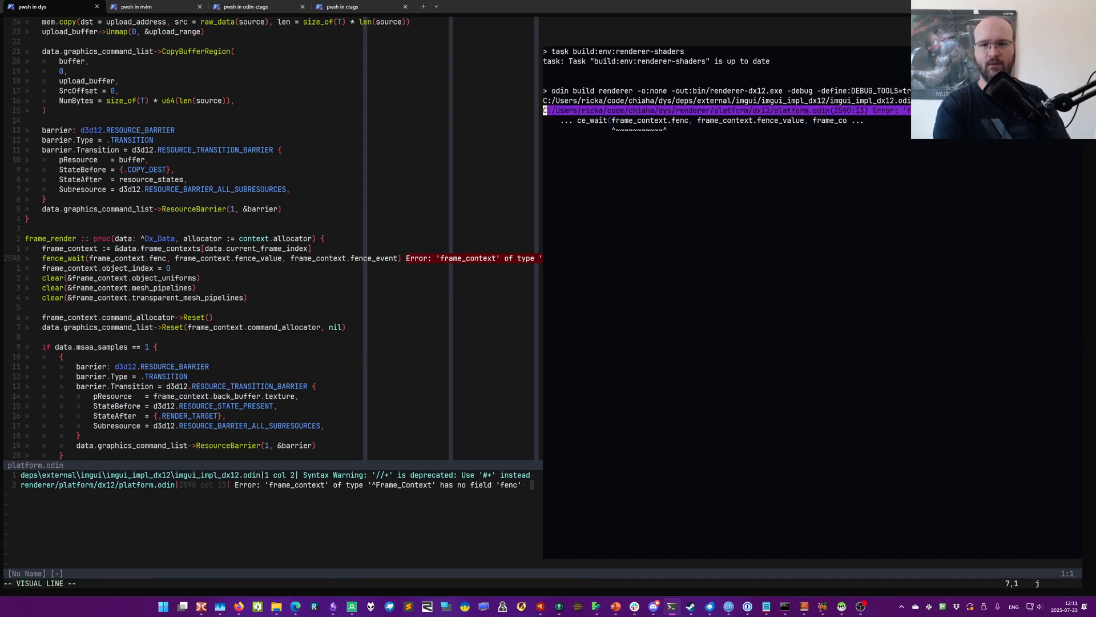
# Open build-commands.lua to view the DX12 and RRUR build and run definitions.
pyautogui.press('Escape')
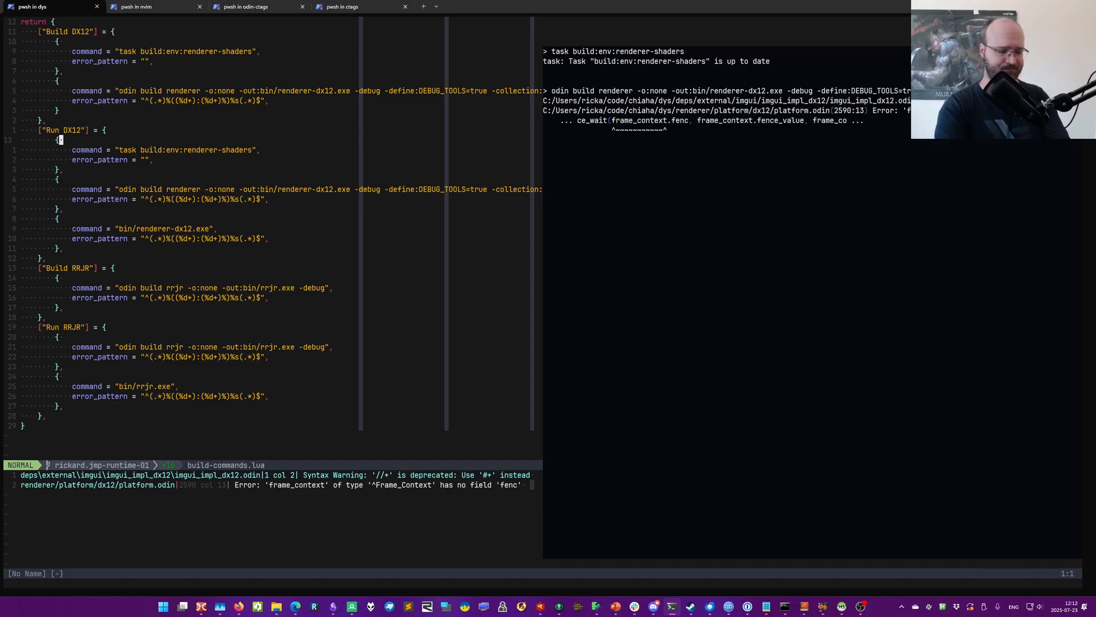
# Return to the flagged fence_wait line in platform.odin and enter insert mode at 'fenc'.
pyautogui.press('V')
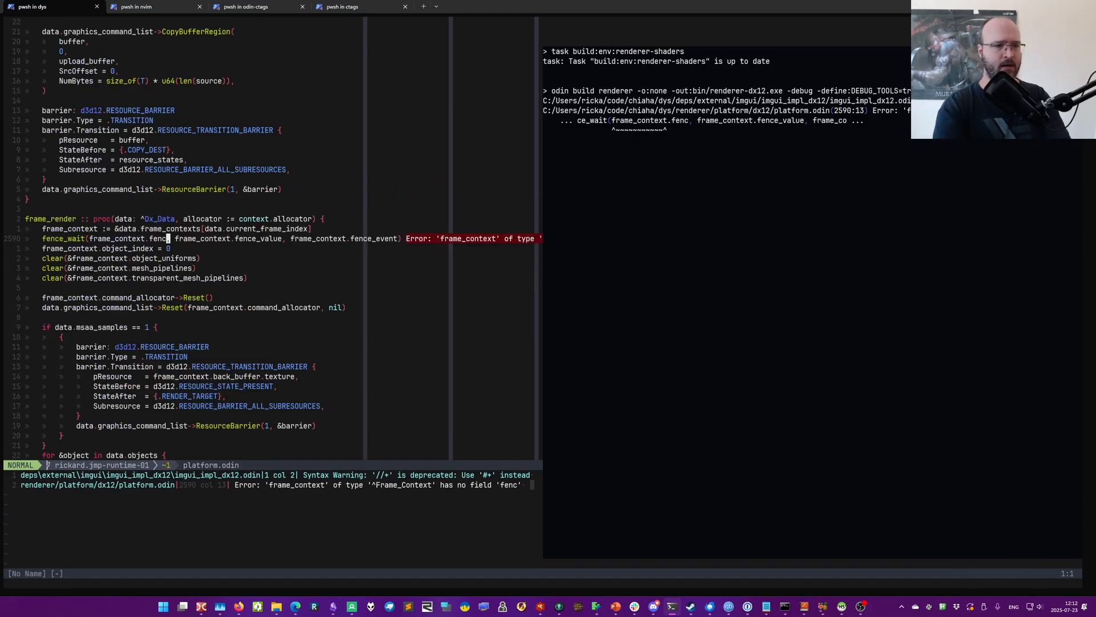
pyautogui.press('i')
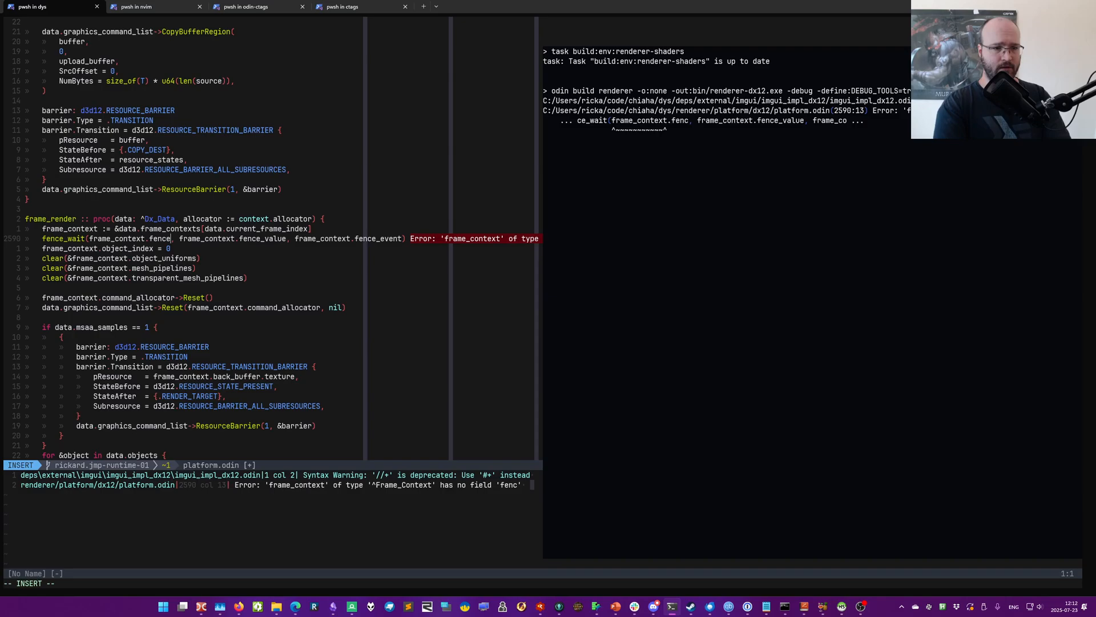